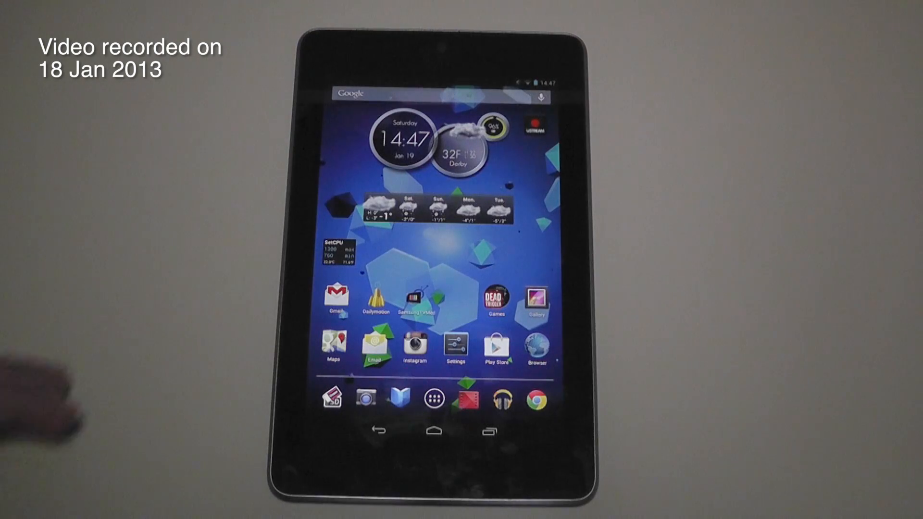
# Launch Forever Gone from the Nexus 7 home screen, showing standby with 0.00 MB filled.
pyautogui.click(434, 399)
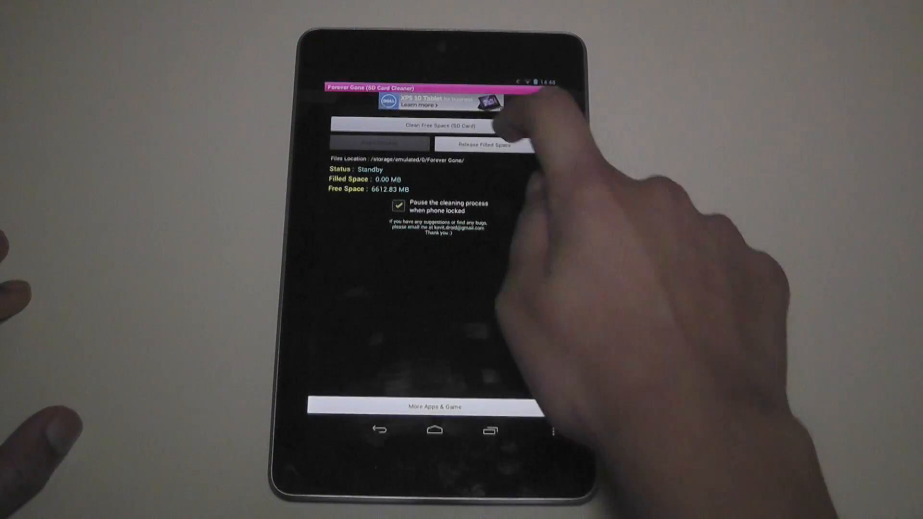
# Fill free space to 107.75 MB, stop, then release it back to 0.00 MB.
pyautogui.click(440, 125)
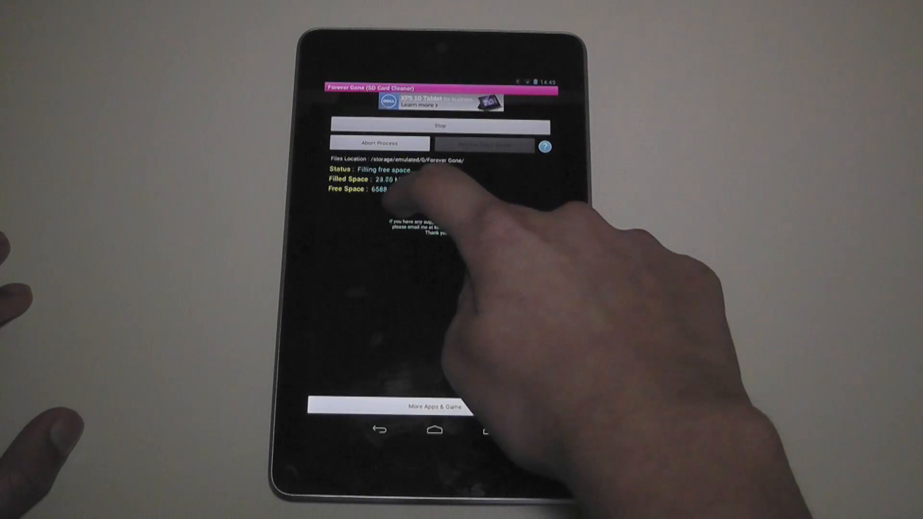
pyautogui.click(399, 205)
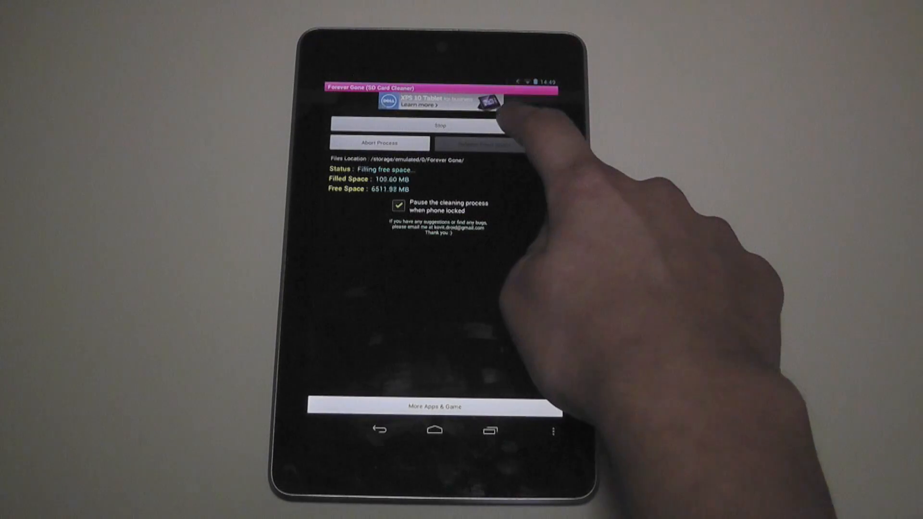
pyautogui.click(439, 125)
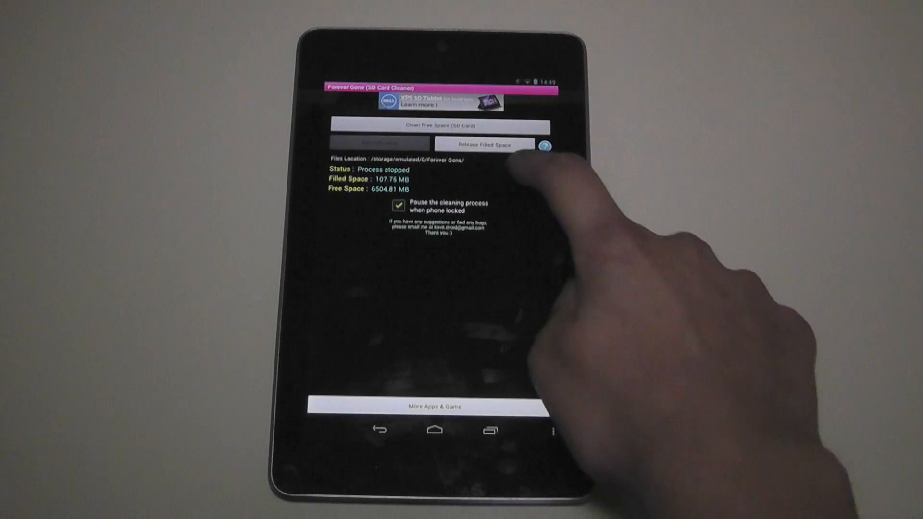
pyautogui.click(485, 145)
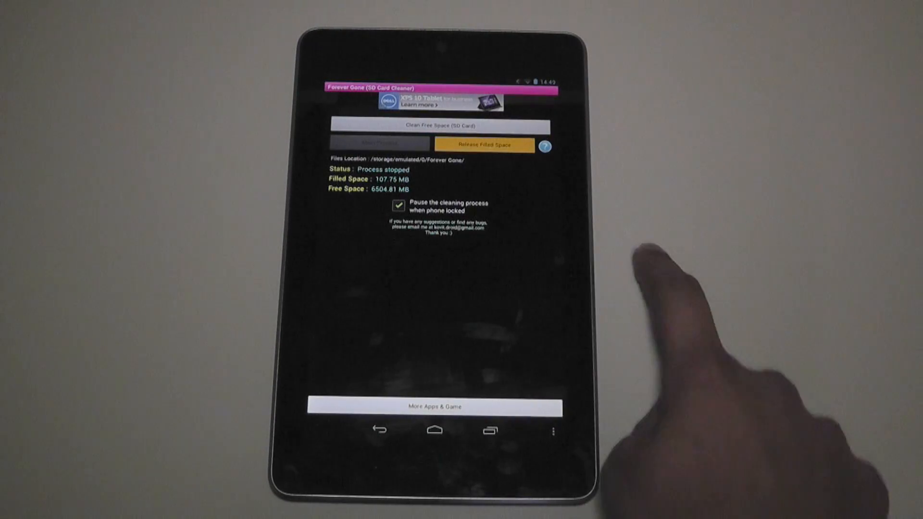
pyautogui.click(484, 144)
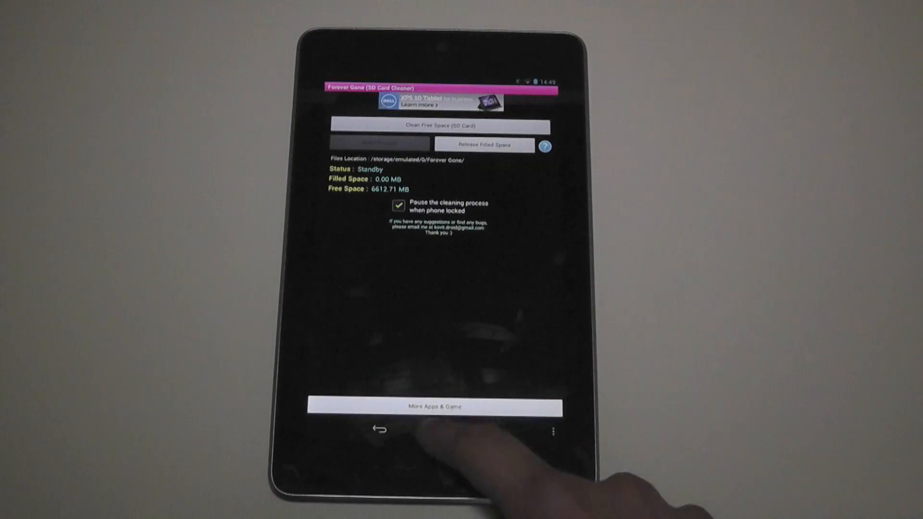
# Return to the tablet home screen and power the tablet off.
pyautogui.click(376, 430)
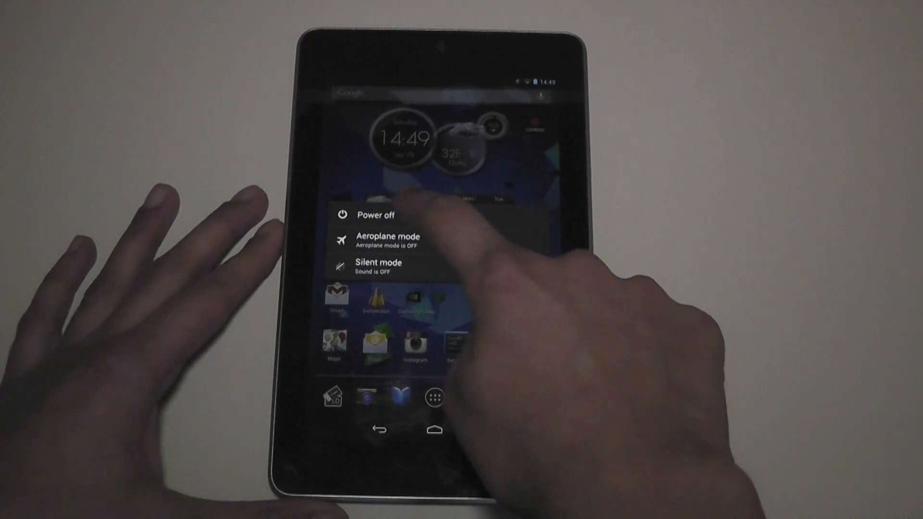
pyautogui.click(372, 214)
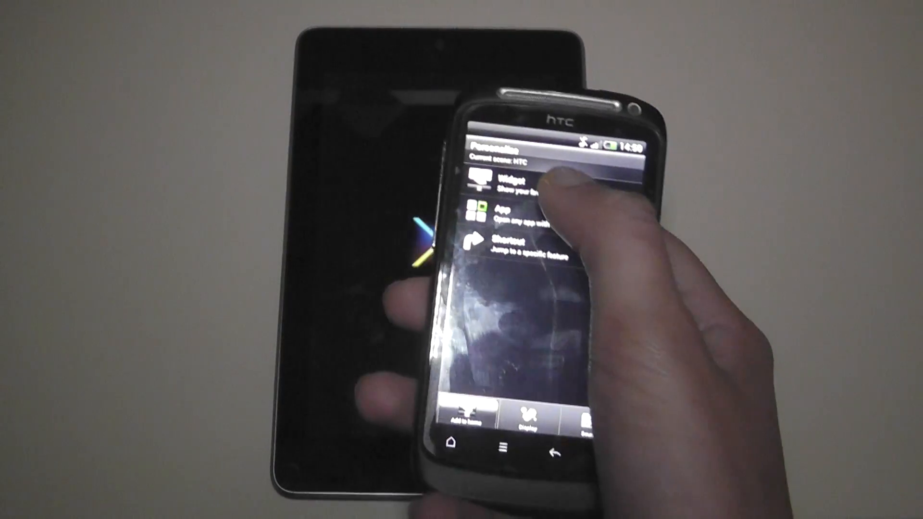
# Open the Add widget list on the HTC Desire S and scroll through it.
pyautogui.click(506, 183)
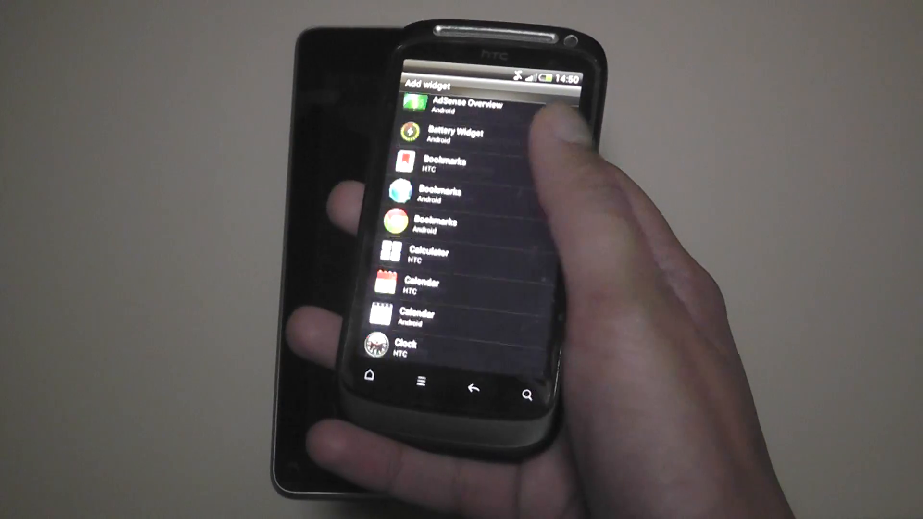
pyautogui.scroll(-3)
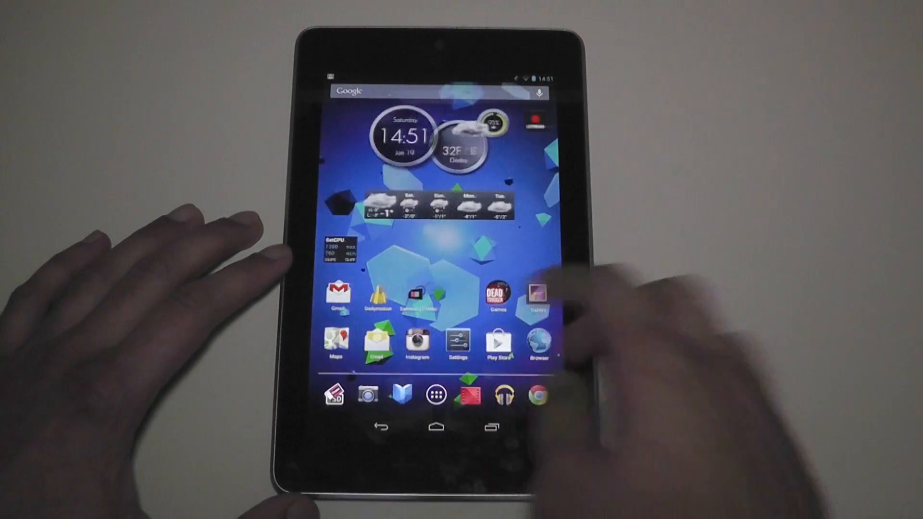
# Search Google Play for 'forever' and open the Forever Gone (SD Card Cleaner) listing.
pyautogui.click(496, 342)
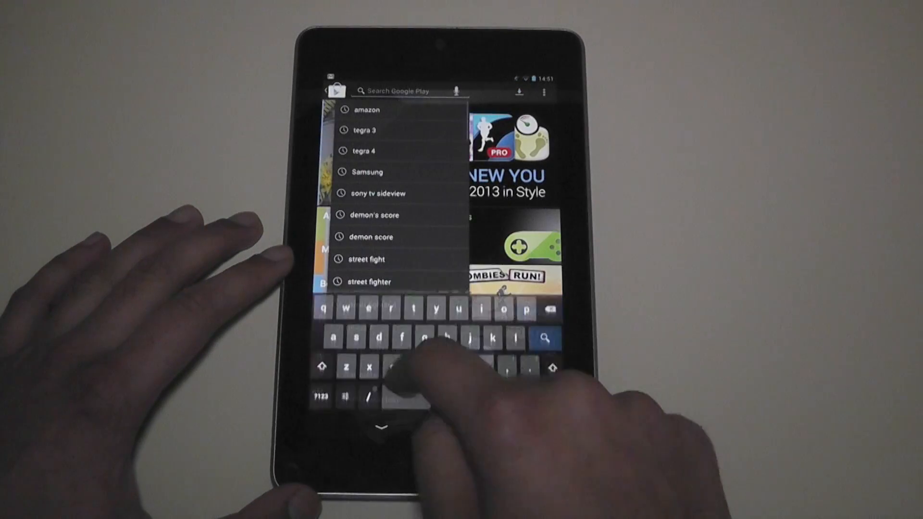
pyautogui.write('forever gone')
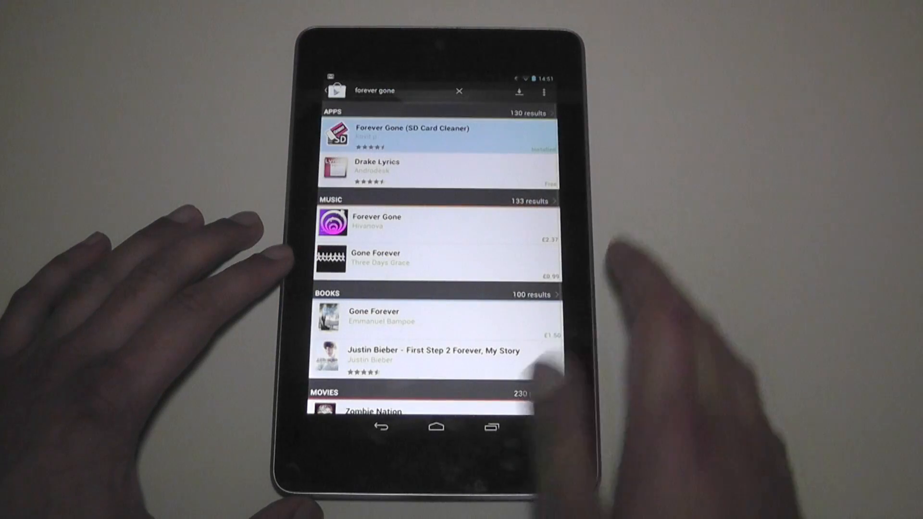
pyautogui.click(412, 133)
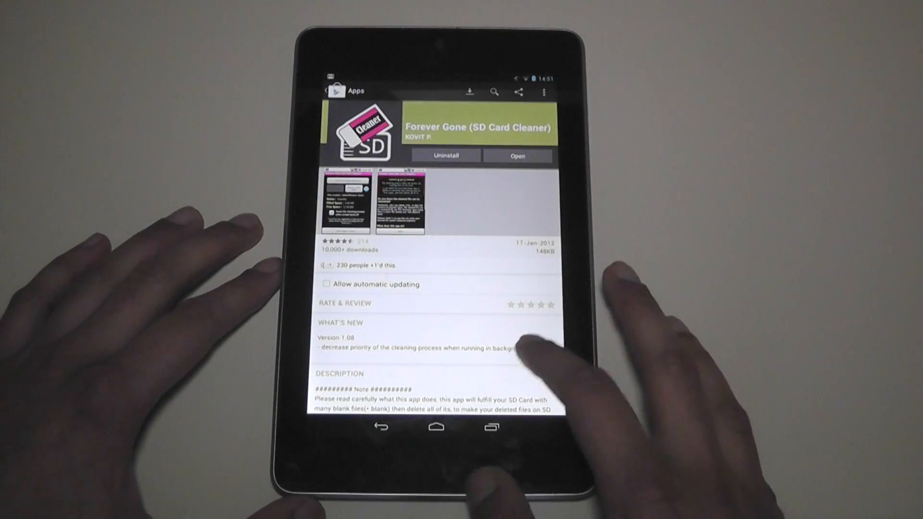
# Scroll through the listing's description and reviews, then reopen the listing.
pyautogui.scroll(-3)
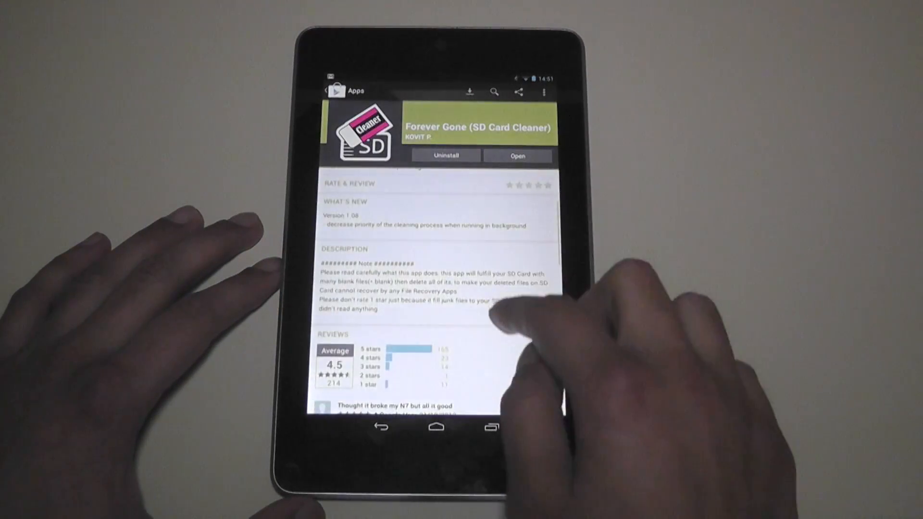
pyautogui.scroll(-3)
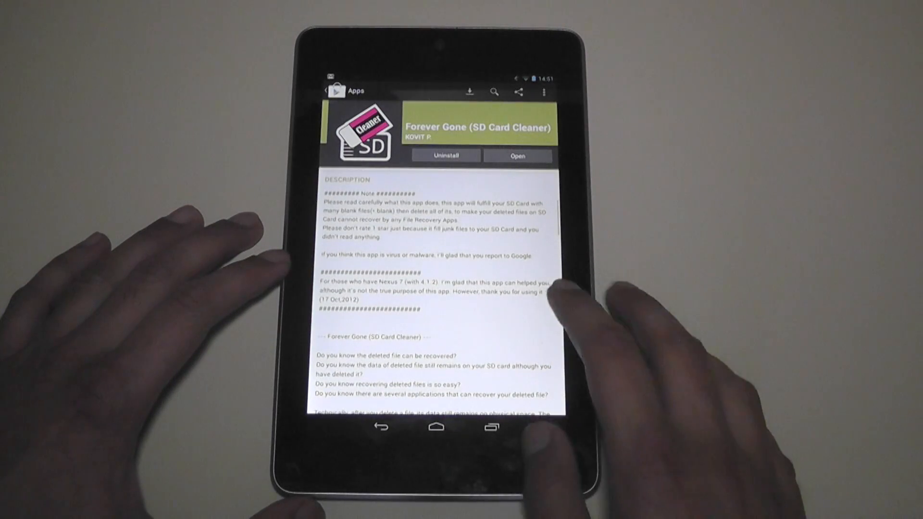
pyautogui.scroll(-3)
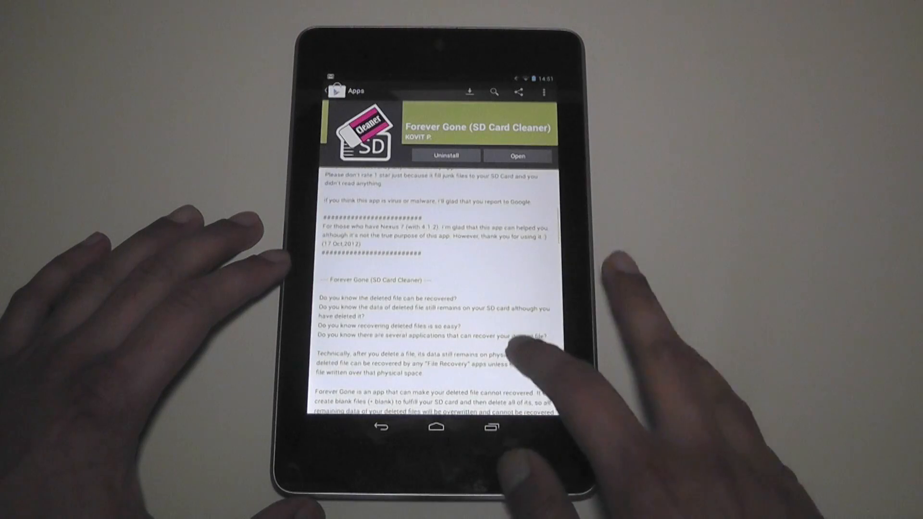
pyautogui.scroll(-3)
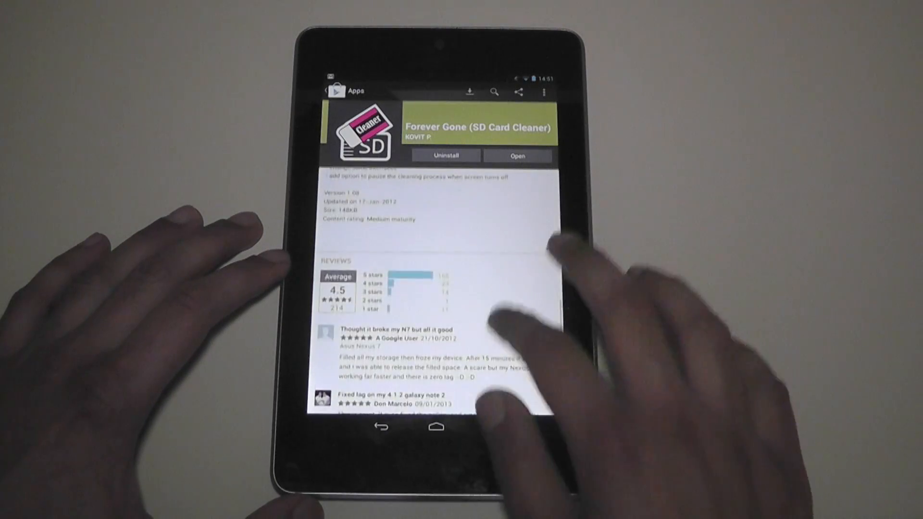
pyautogui.scroll(-3)
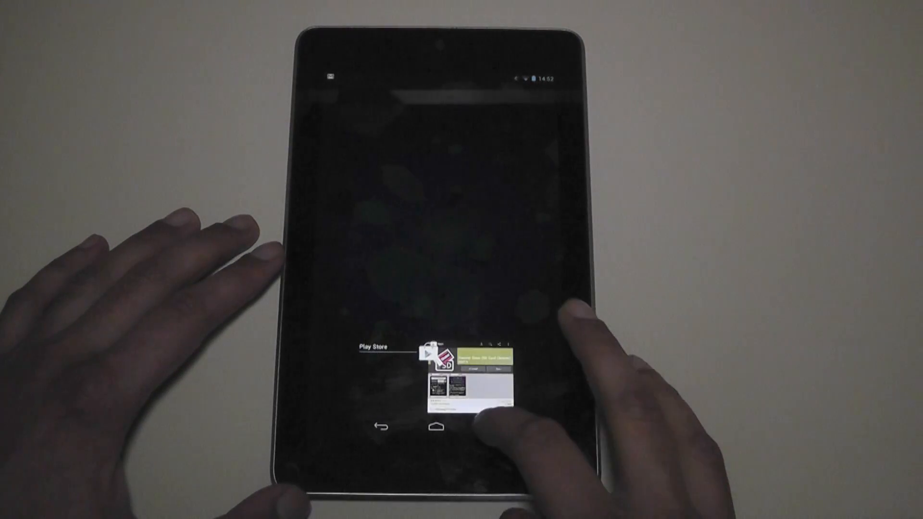
pyautogui.click(464, 358)
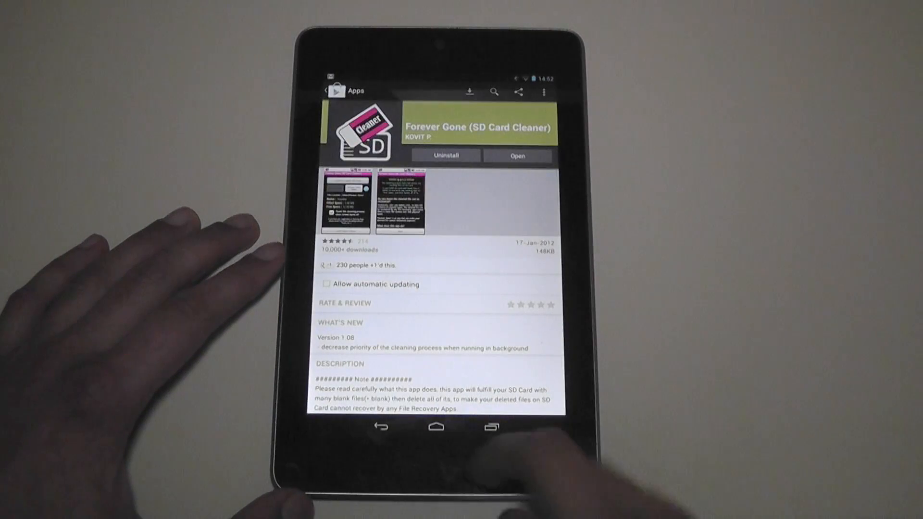